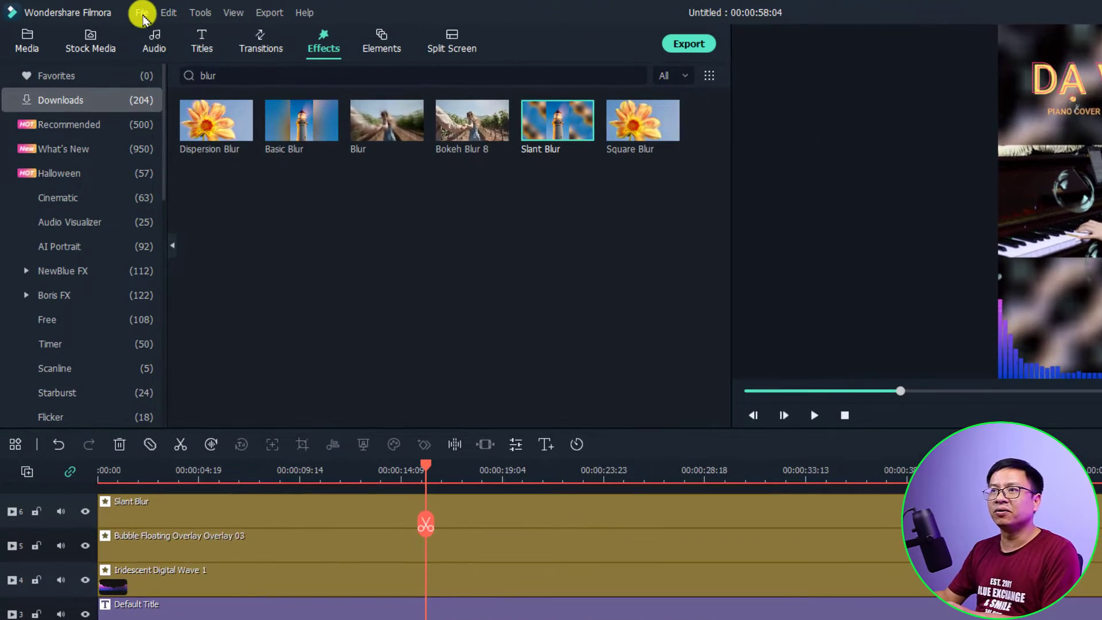
# Save the piano cover project as a custom template via File > Save Project As Template
pyautogui.click(143, 13)
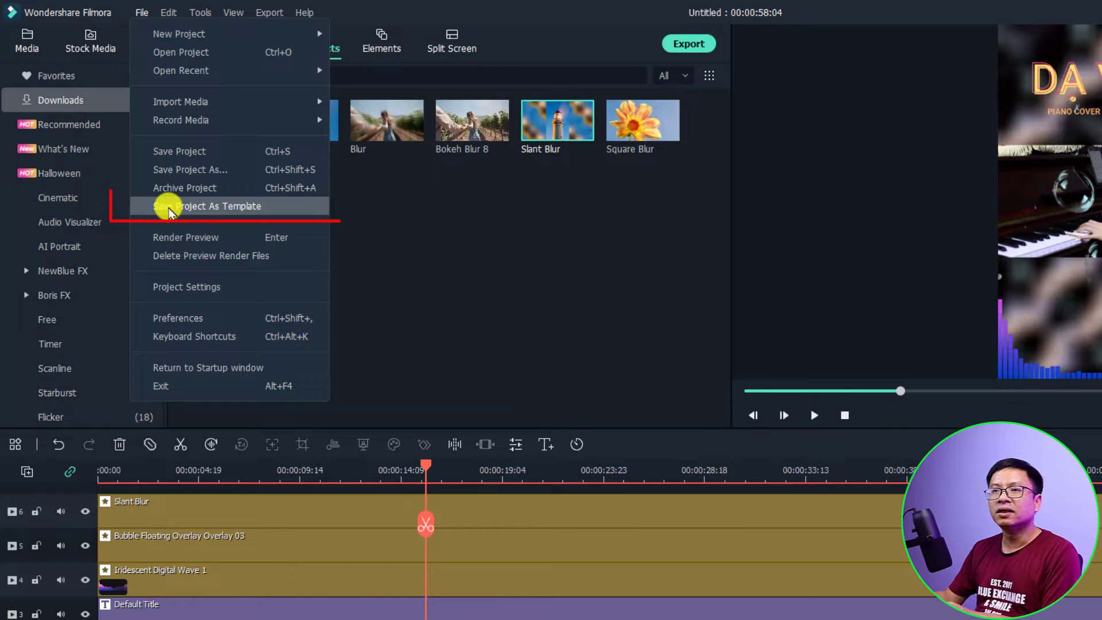
pyautogui.moveTo(175, 205)
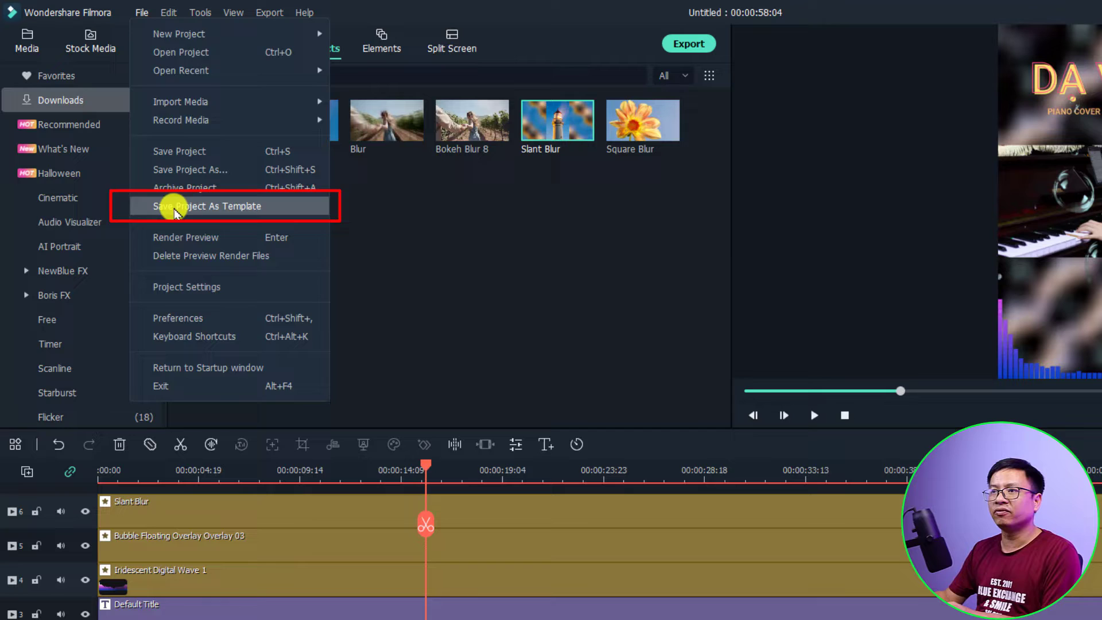
pyautogui.click(207, 206)
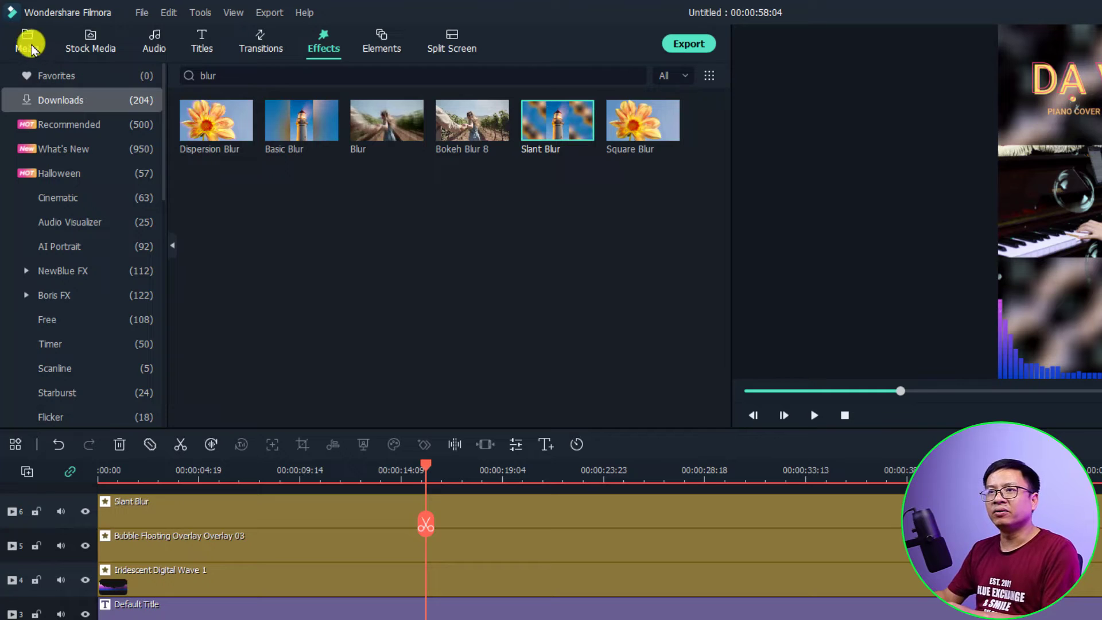
# Rename the saved Untitled_1 custom preset template to a 'Pia...' piano-cover name
pyautogui.click(27, 41)
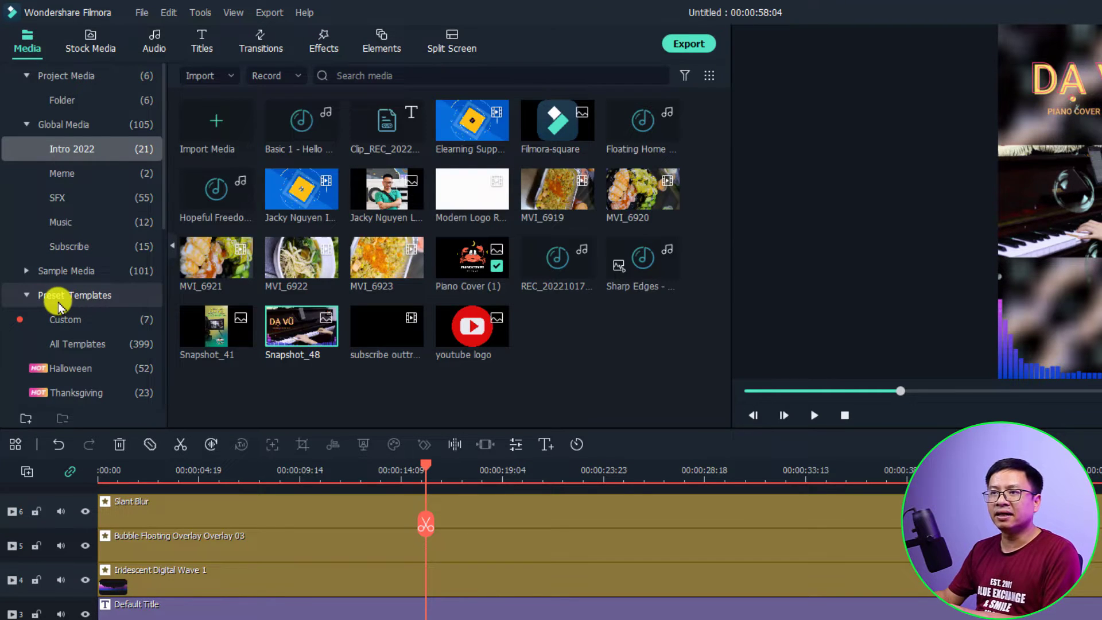
pyautogui.click(64, 321)
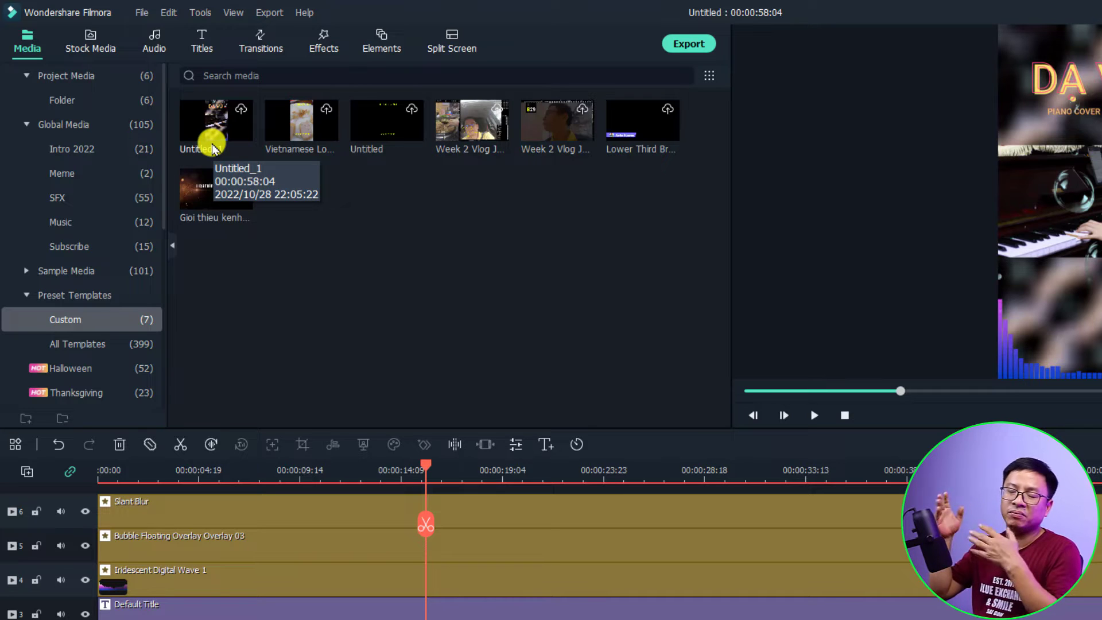
pyautogui.click(216, 120)
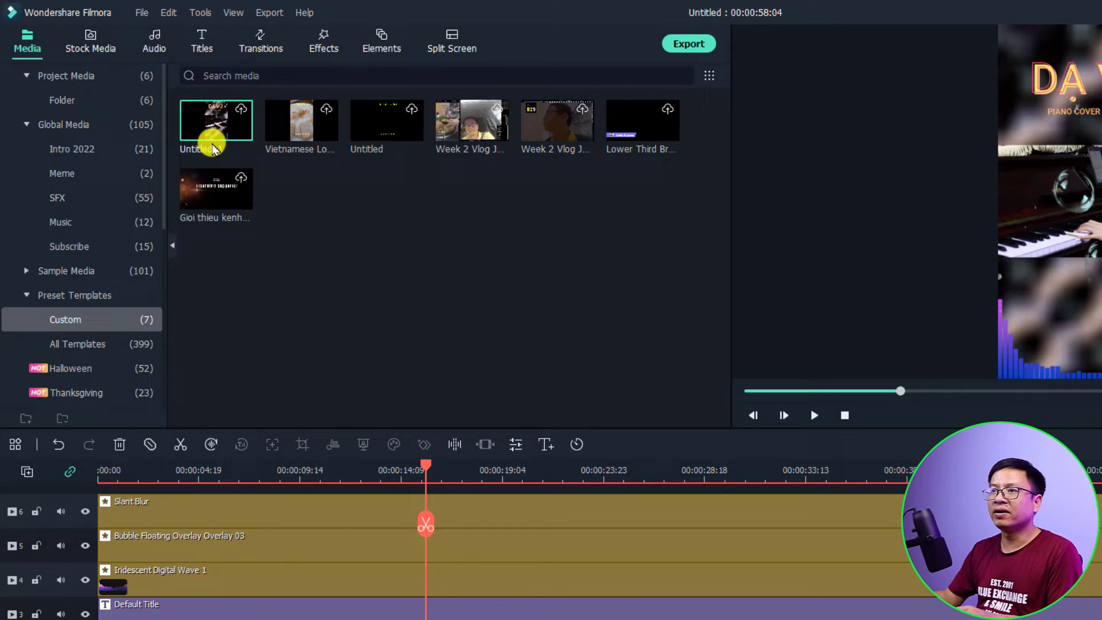
pyautogui.rightClick(216, 120)
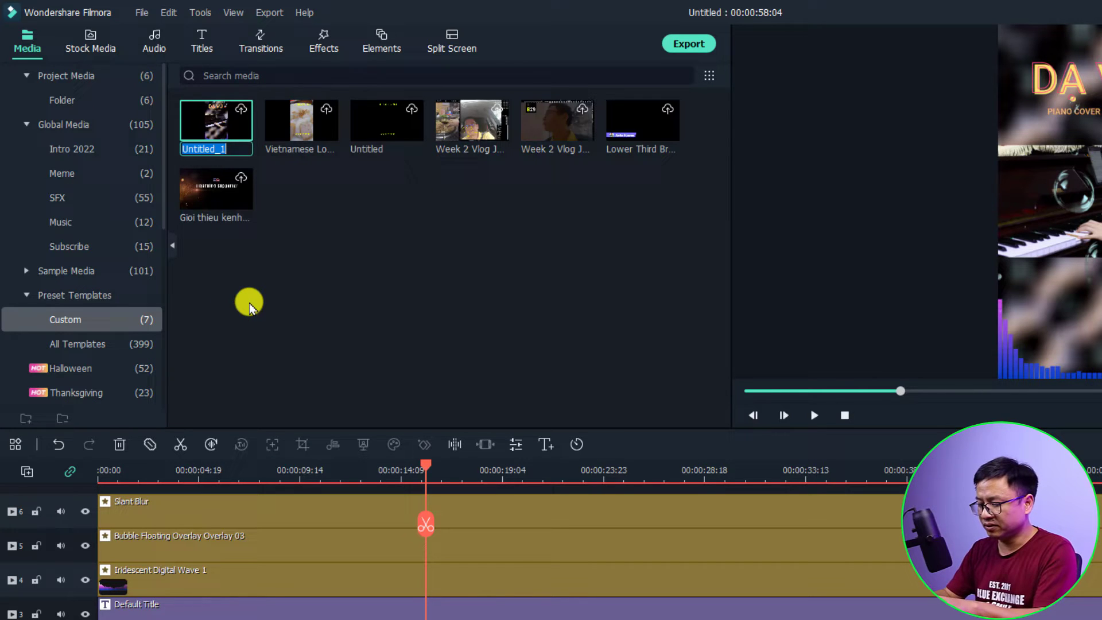
pyautogui.write('Piano Cover Sh...')
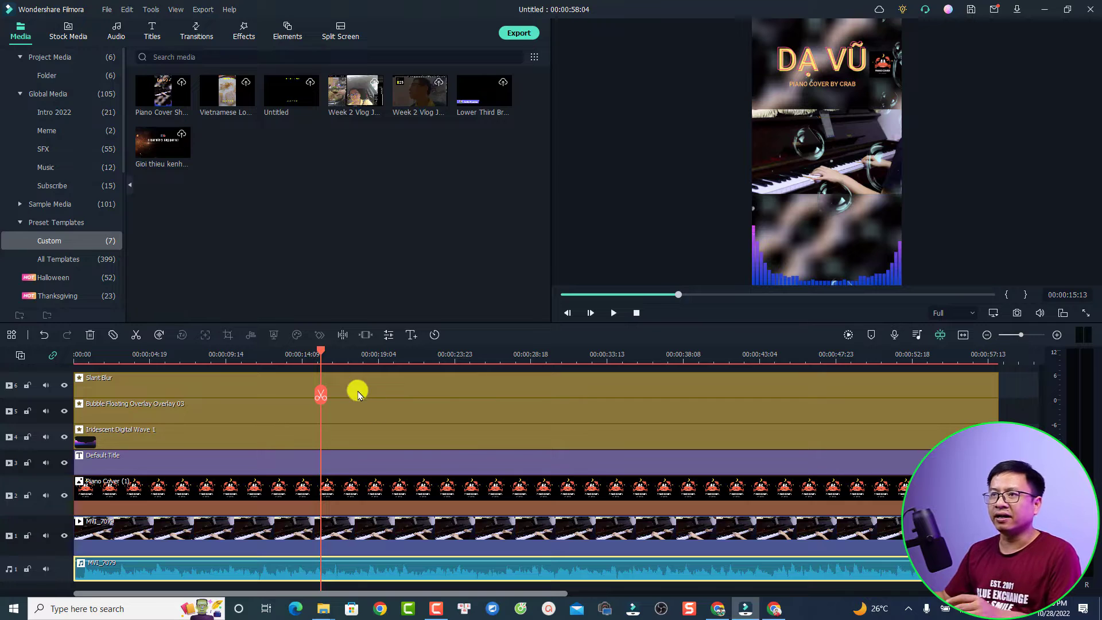
# Start a new empty 9:16 portrait project, answering the save-changes prompt
pyautogui.click(106, 9)
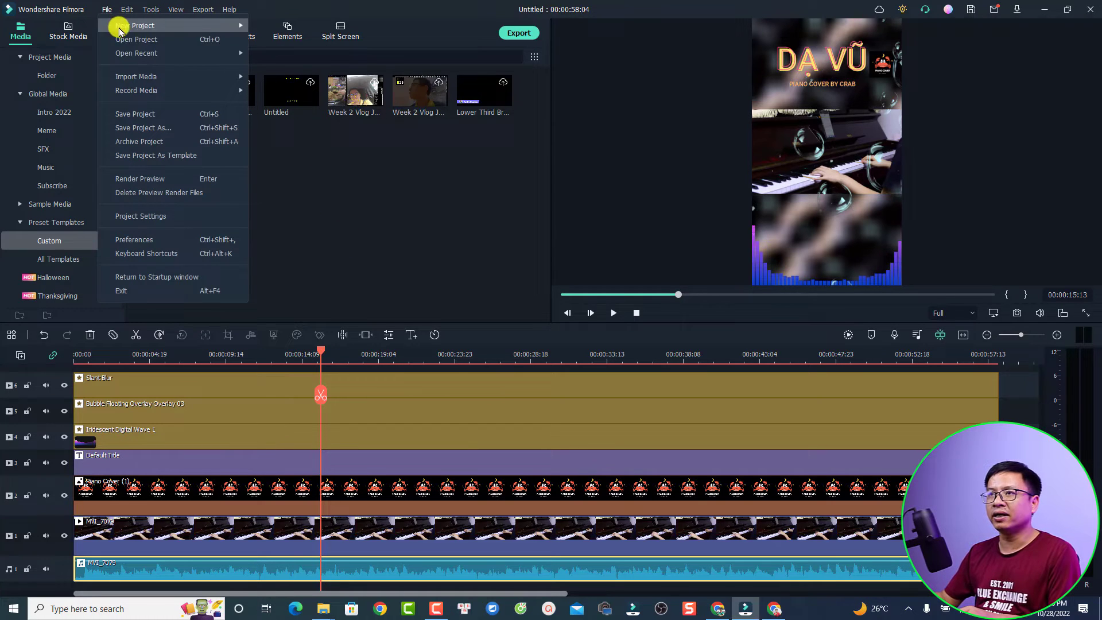
pyautogui.moveTo(134, 25)
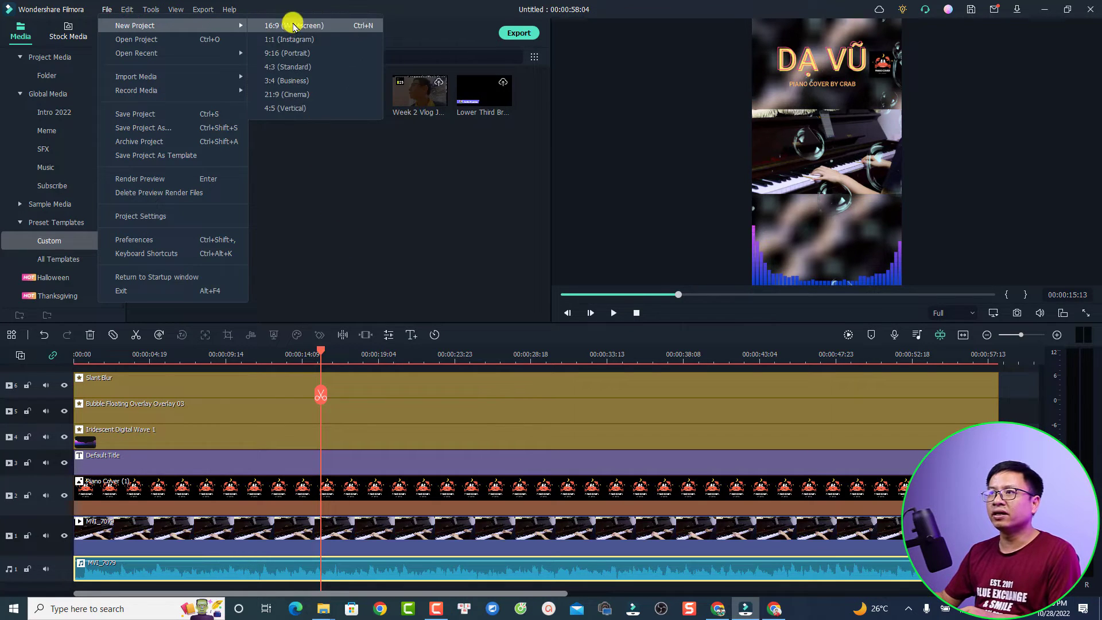
pyautogui.moveTo(287, 53)
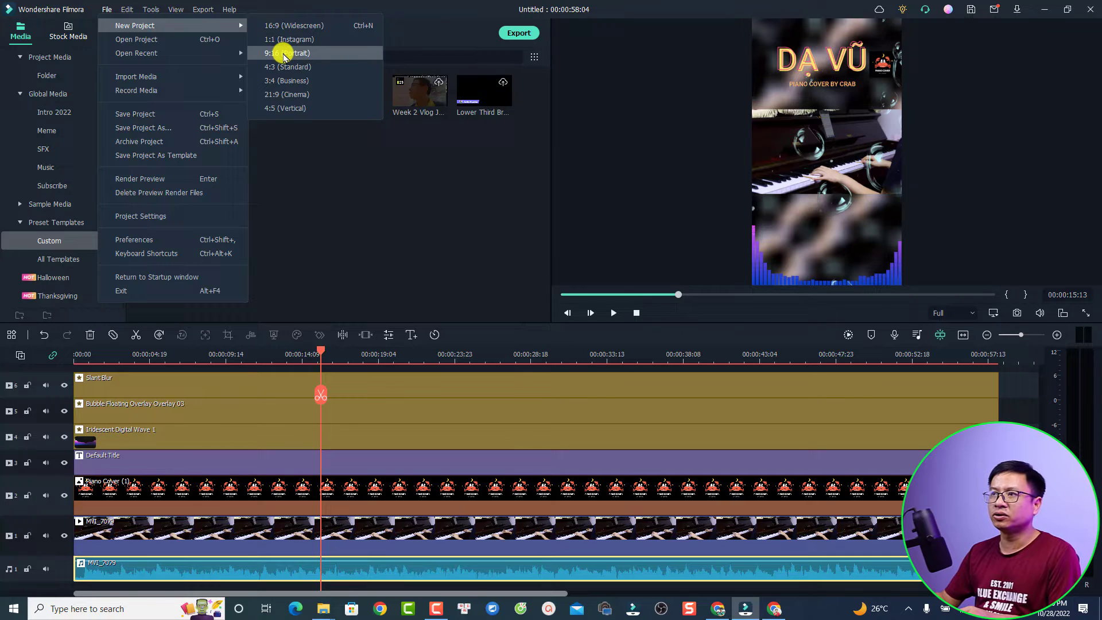
pyautogui.click(285, 53)
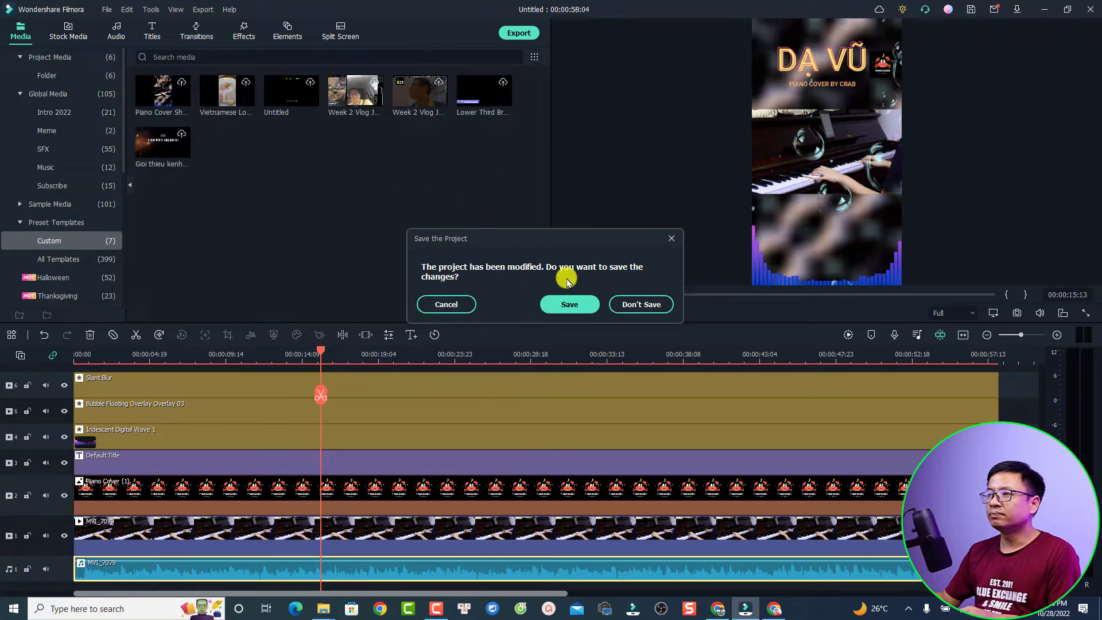
pyautogui.click(569, 303)
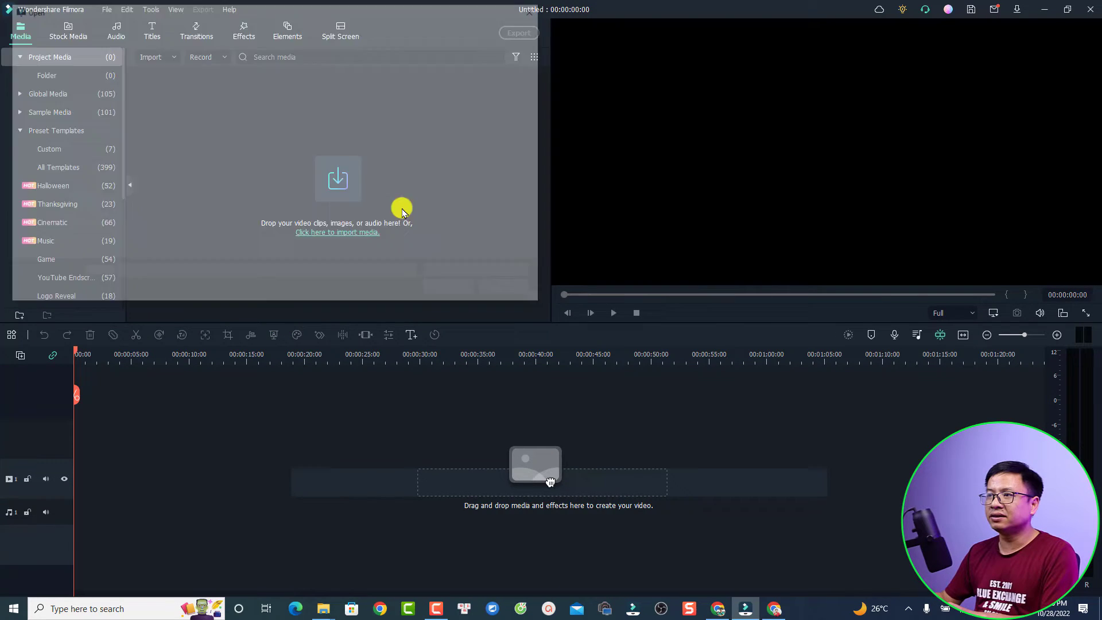
# Import the MVI_7077, MVI_7079 clips and Piano Cover image into the media bin
pyautogui.click(337, 231)
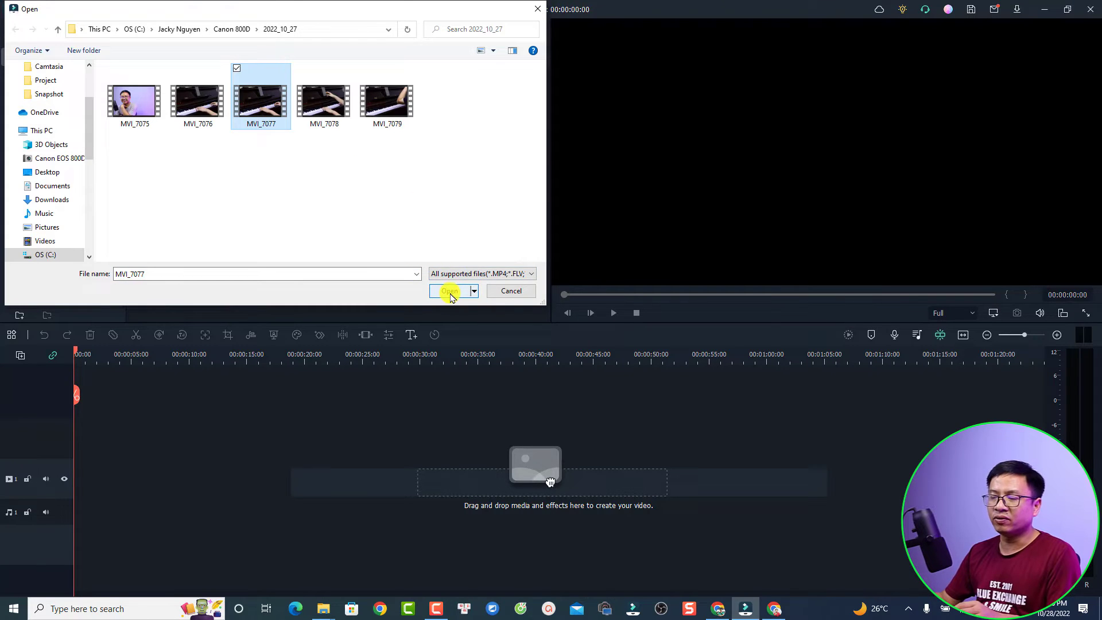
pyautogui.click(450, 290)
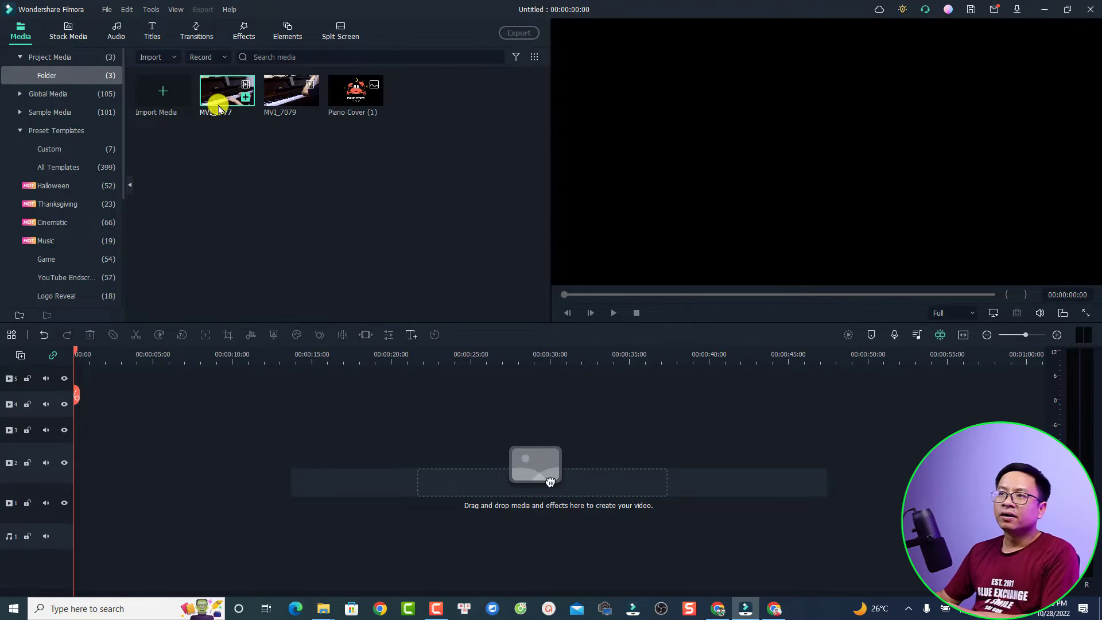
pyautogui.moveTo(218, 95)
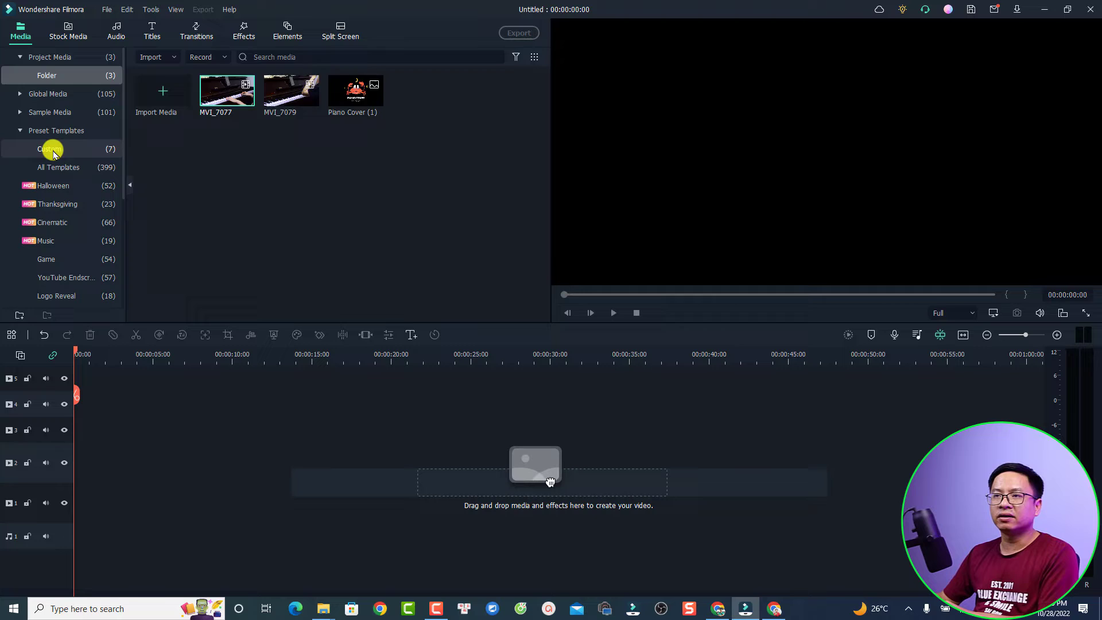
# Drag the custom piano cover template onto the empty timeline to rebuild all tracks
pyautogui.click(46, 149)
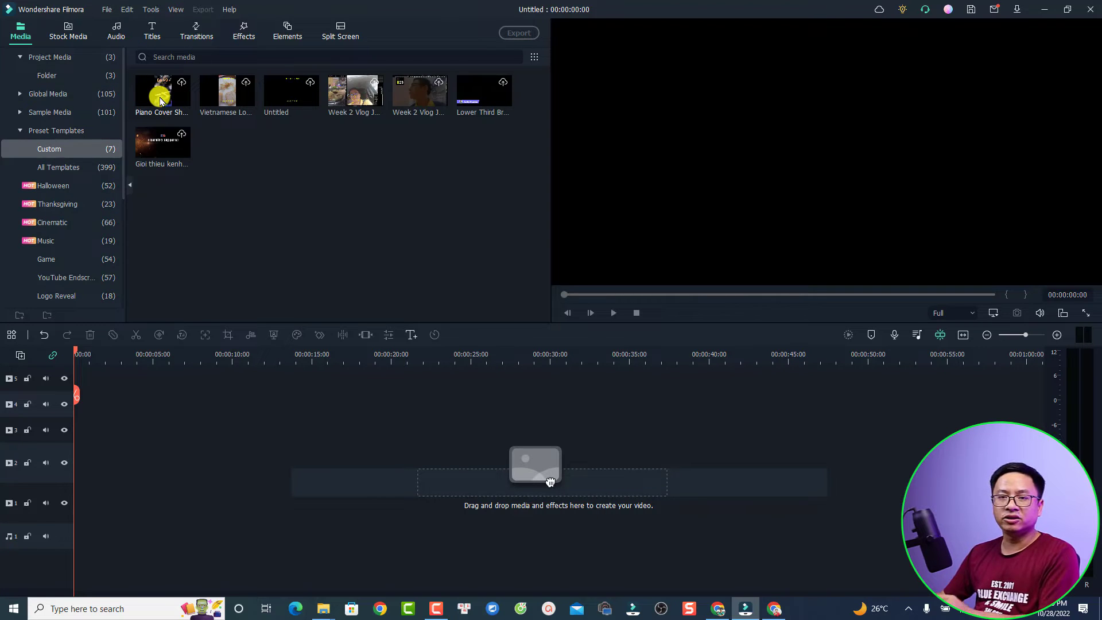
pyautogui.moveTo(162, 92); pyautogui.dragTo(59, 457)
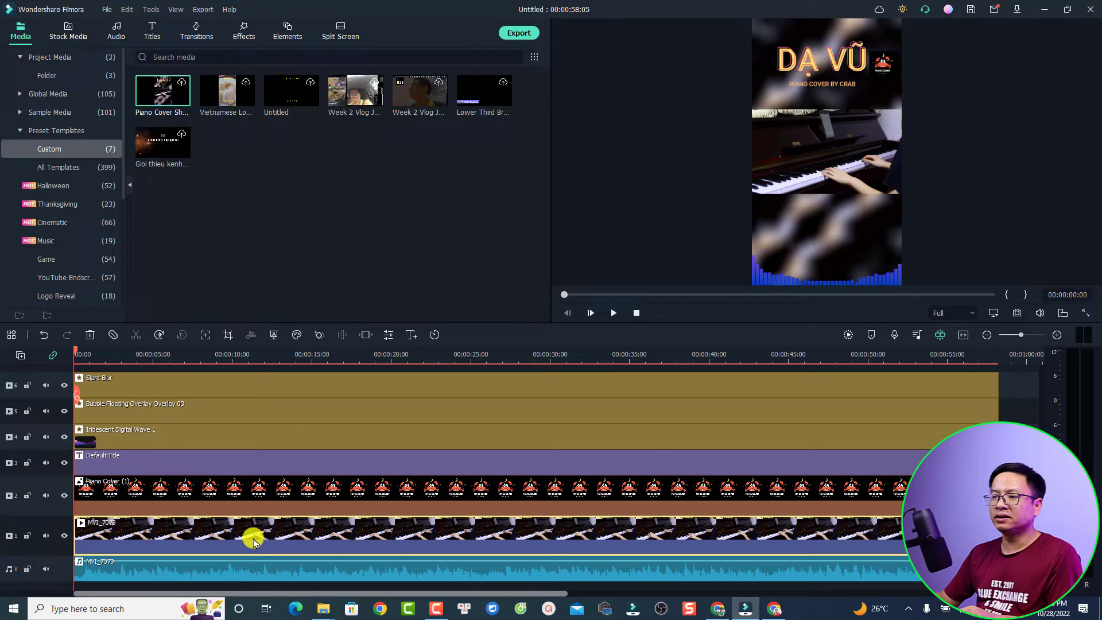
# Unmute the MVI piano video track and preview the DẠ VŨ title over the footage
pyautogui.click(46, 76)
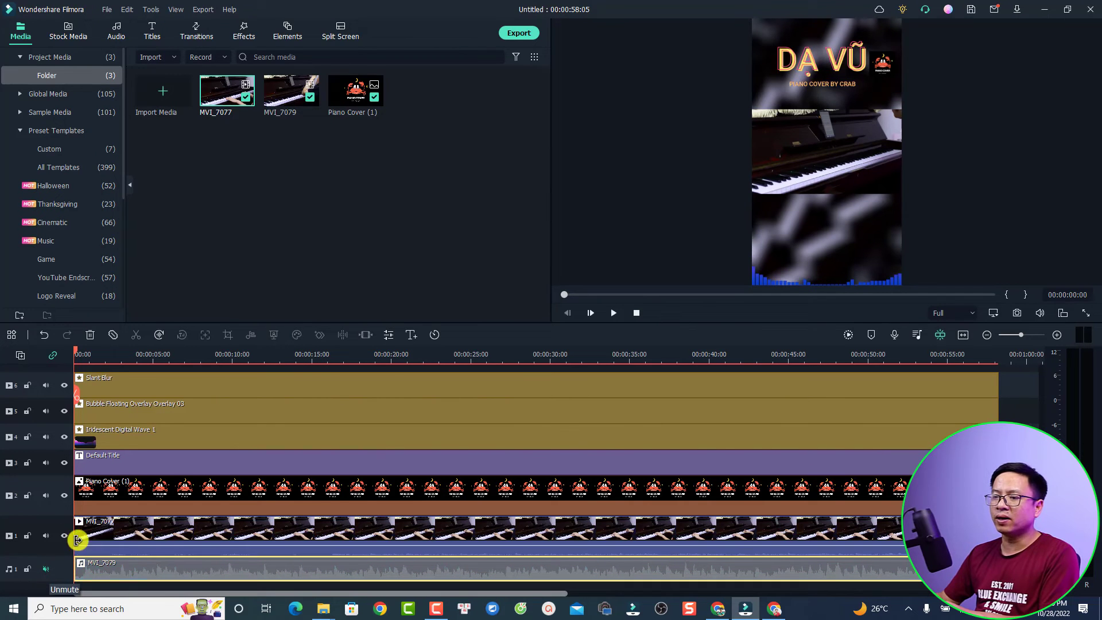
pyautogui.click(214, 353)
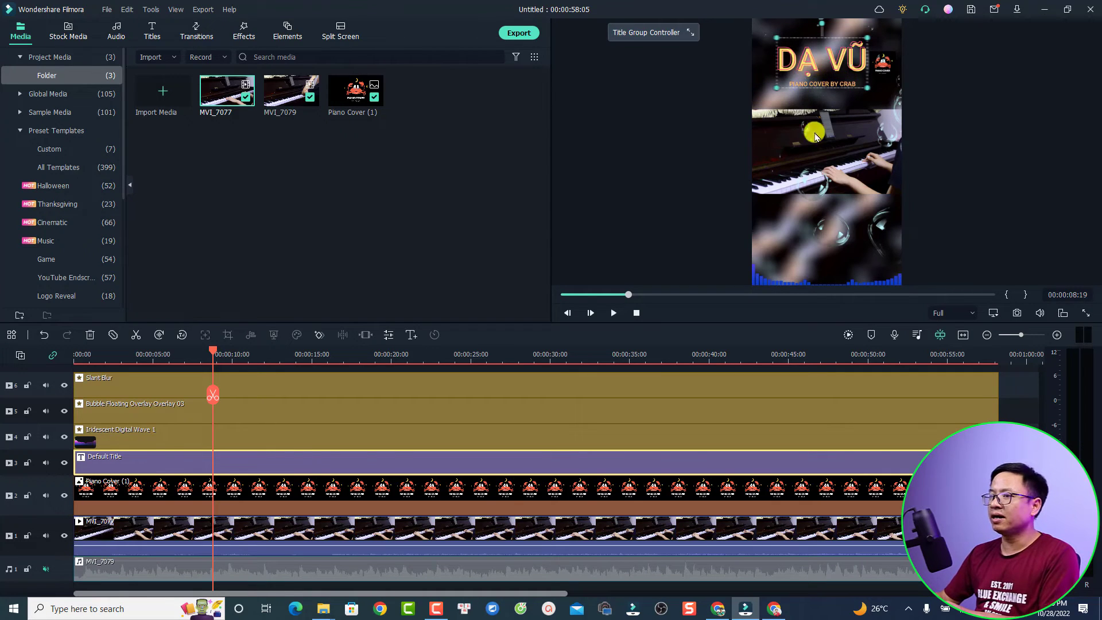
pyautogui.moveTo(485, 427)
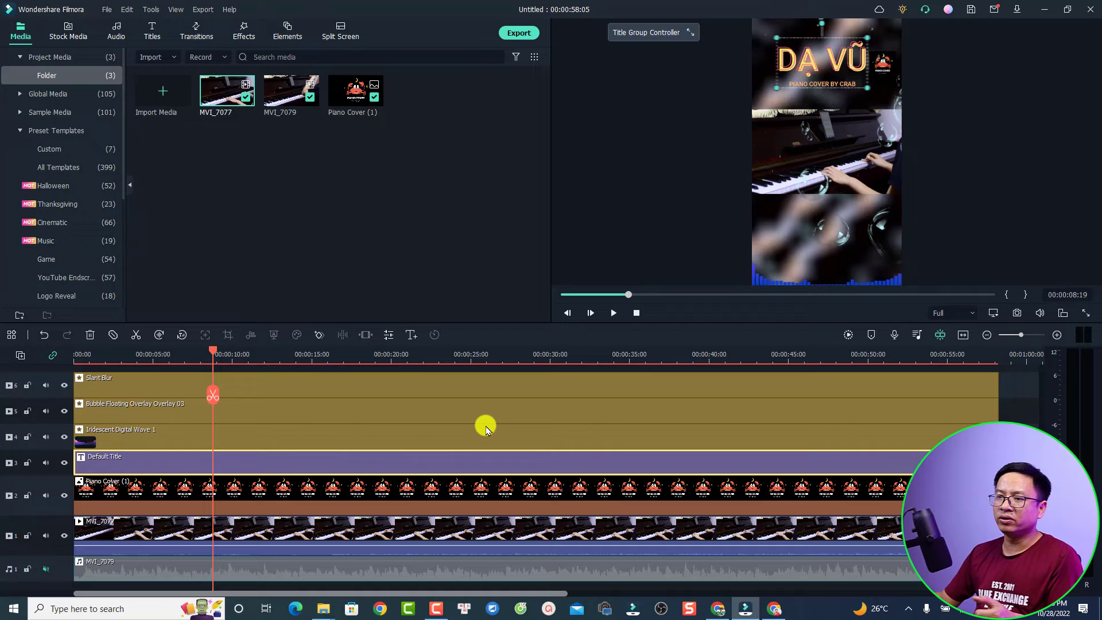